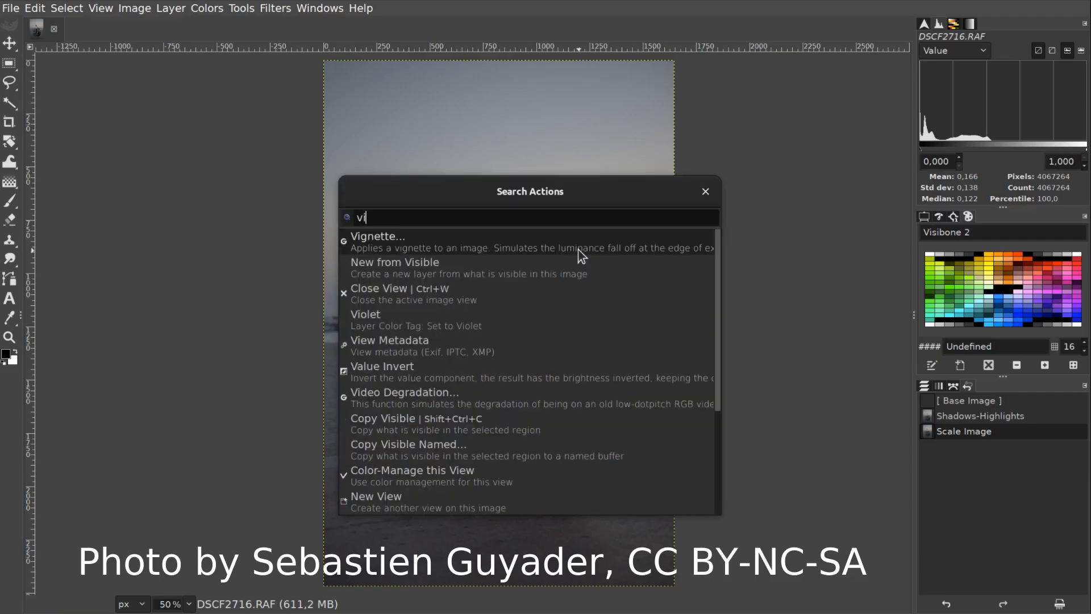
Step: Choose Vignette from the search results to preview it on the motorcycle photo
click(377, 235)
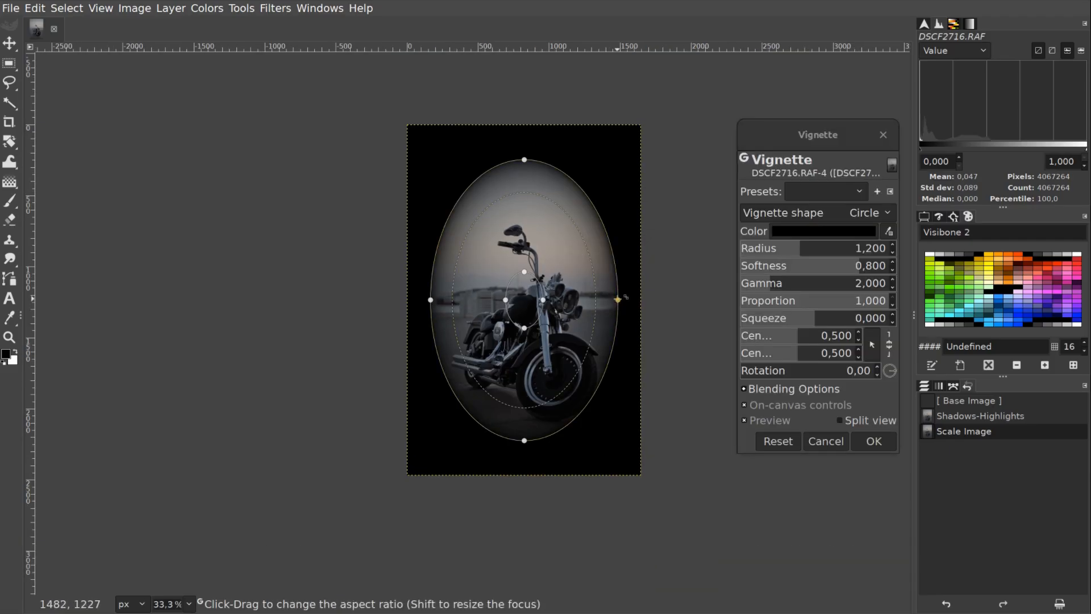
Step: Reshape the vignette into a wide, soft, slightly rotated ellipse and apply it
drag(618, 299, 705, 304)
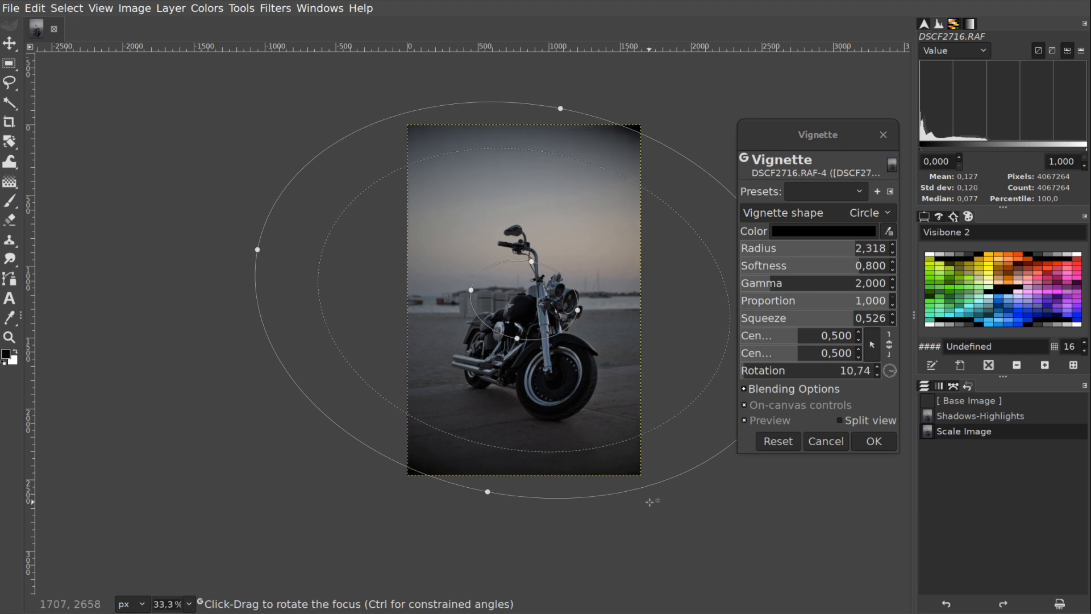
click(872, 440)
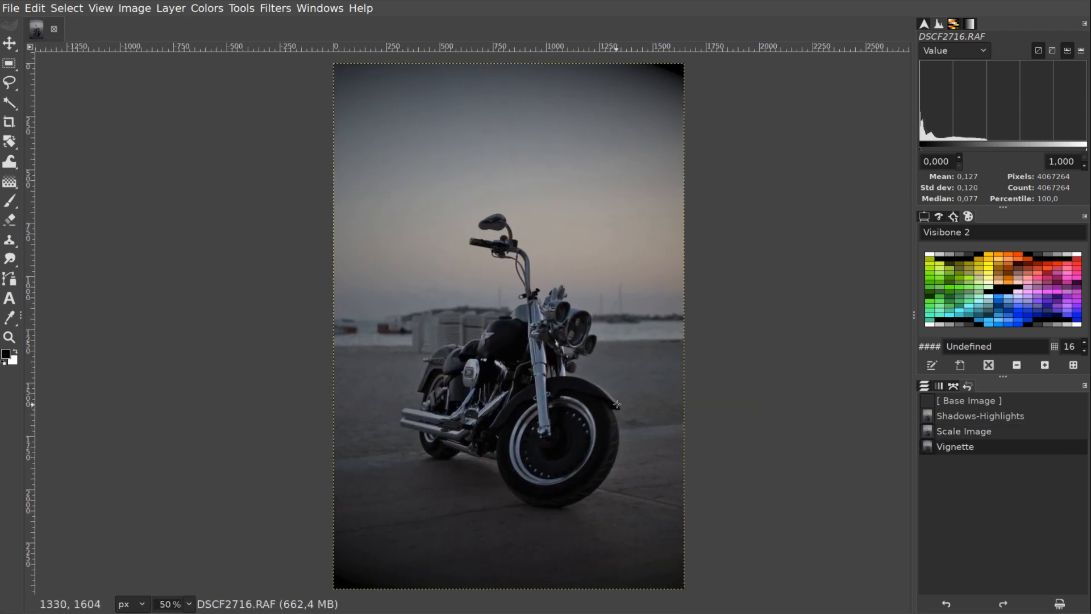
Step: Open the aerial city photo and set Focus Blur's shape to Horizontal
click(62, 29)
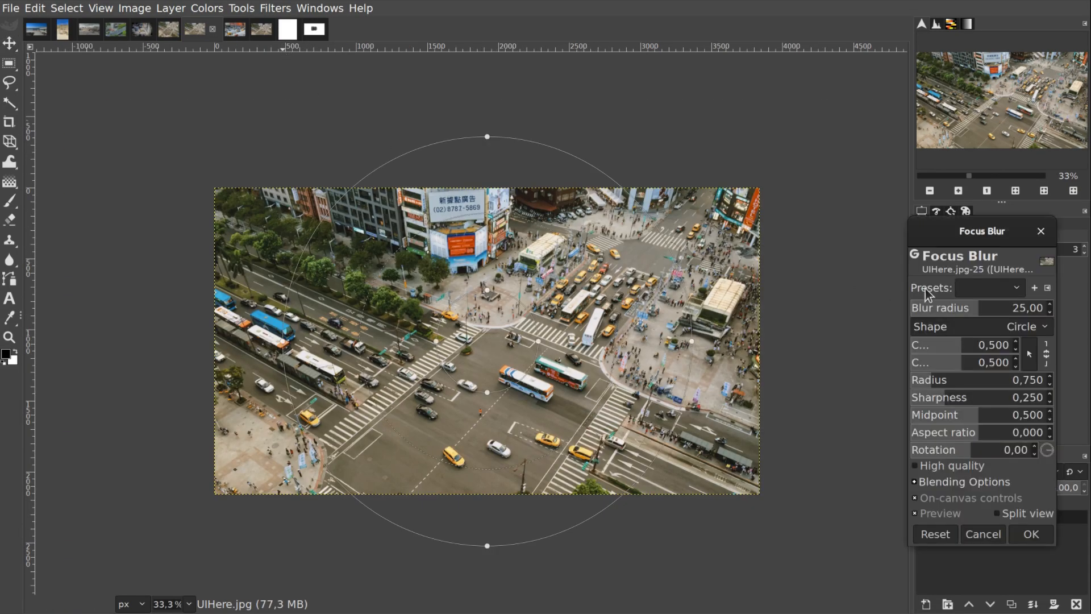
click(1022, 326)
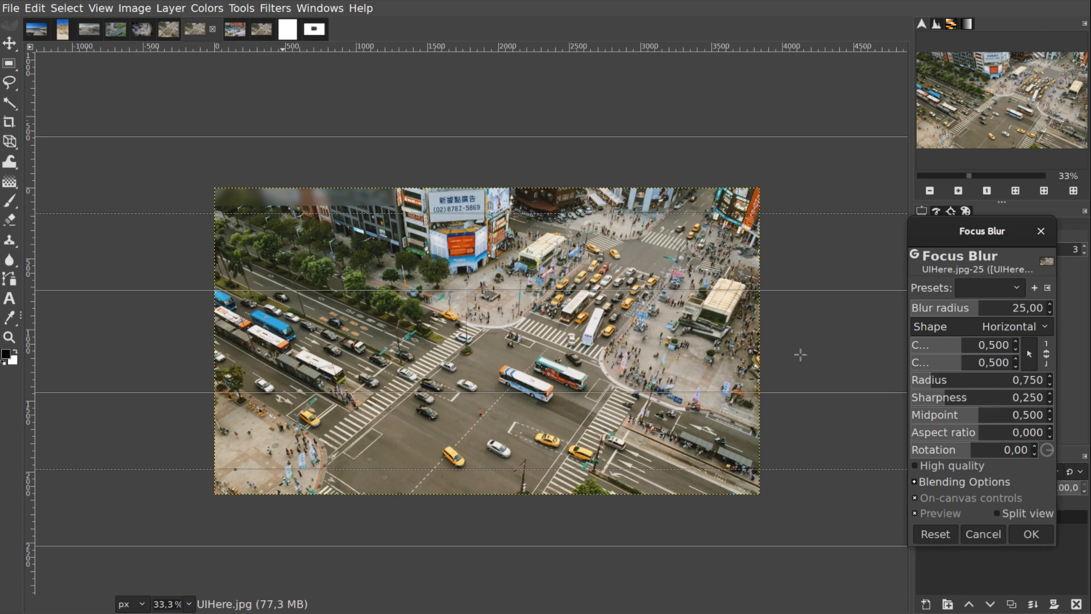
mouse_move(769, 120)
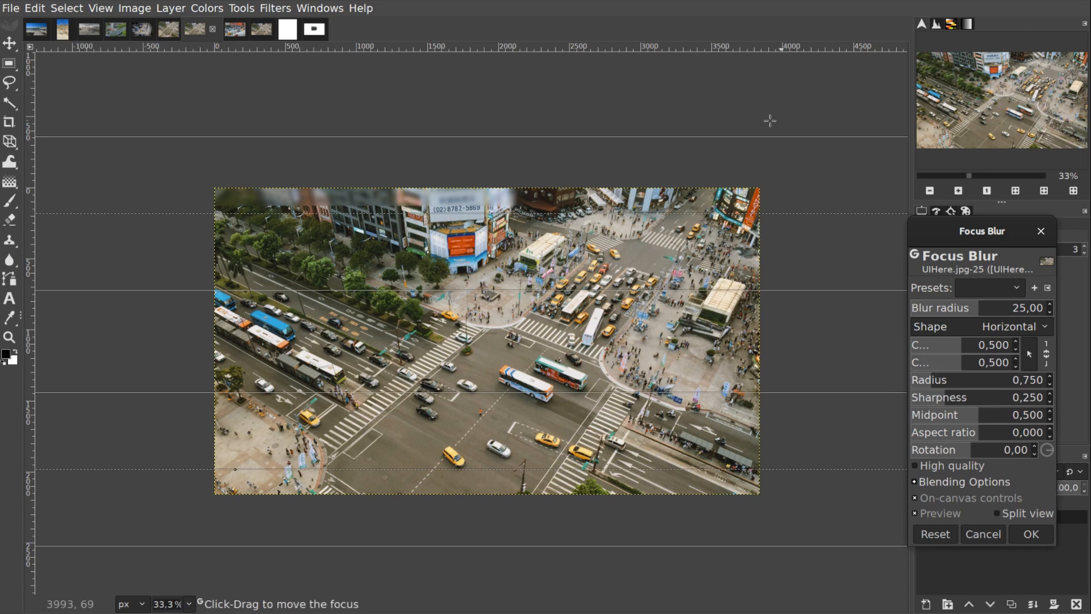
Step: Tilt and shift the focus band across the intersection, then widen and soften it
drag(768, 120, 823, 204)
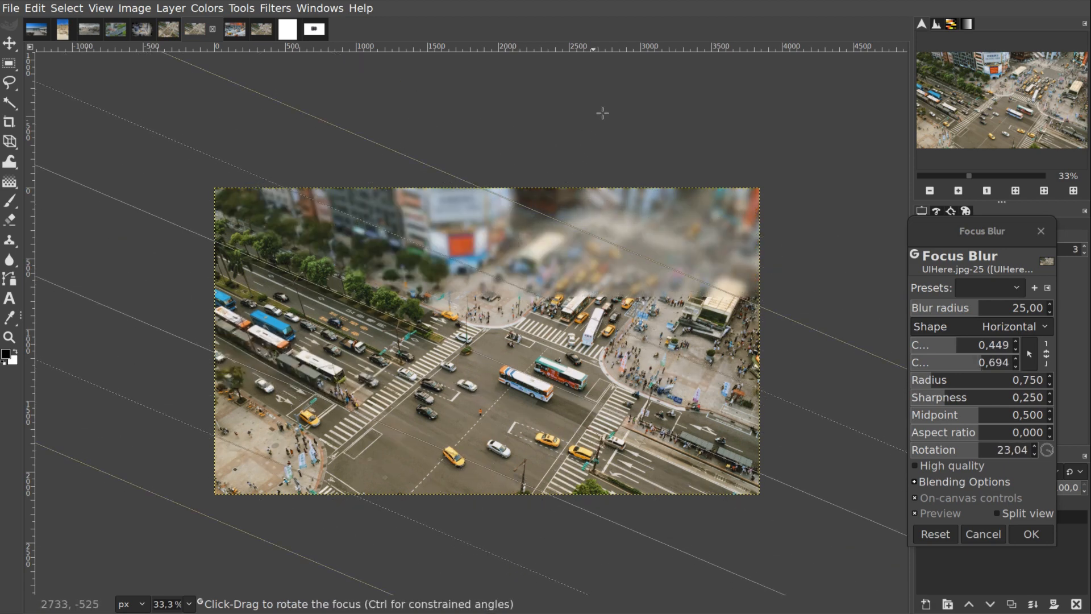
drag(602, 113, 473, 350)
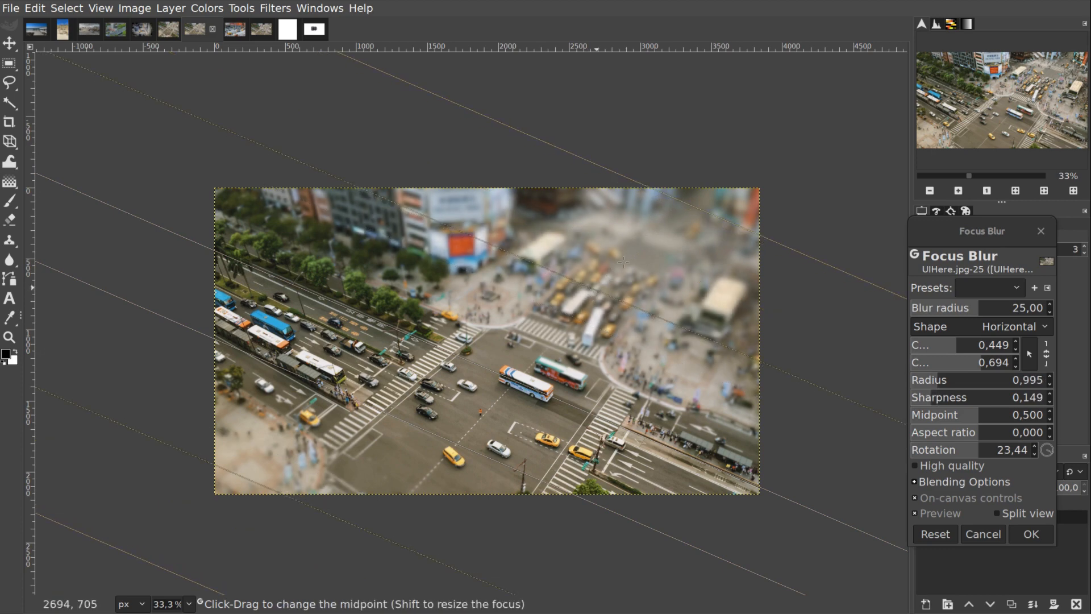
Step: Cancel the Focus Blur on the intersection photo
click(1030, 533)
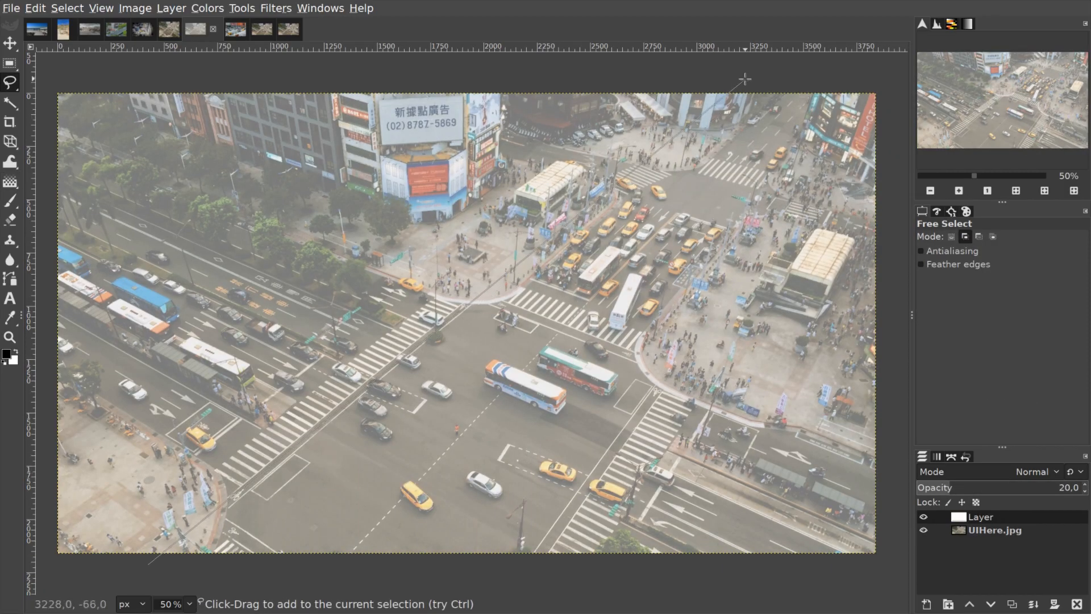
Step: Apply Variable Blur using the black-and-white mask layer as Aux Input
drag(743, 76, 148, 564)
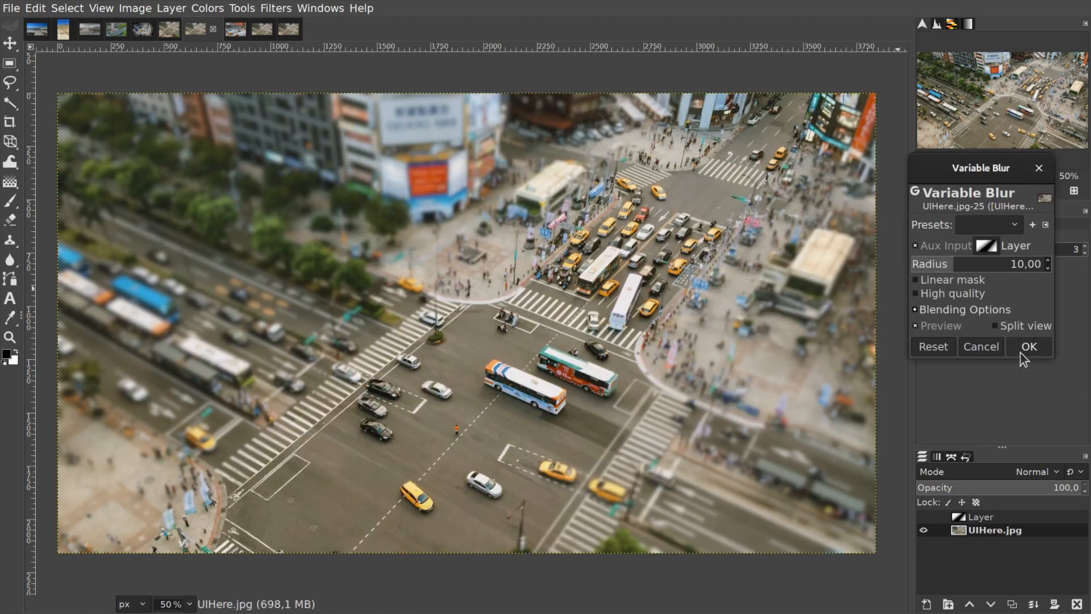
click(1028, 347)
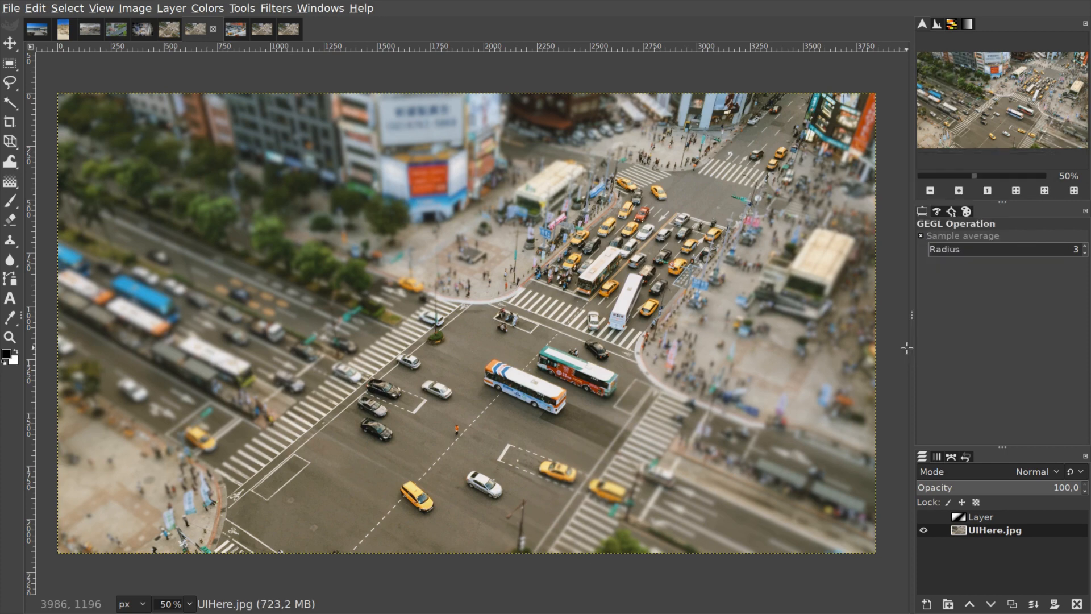